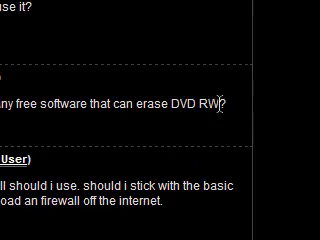
scroll(down, 3)
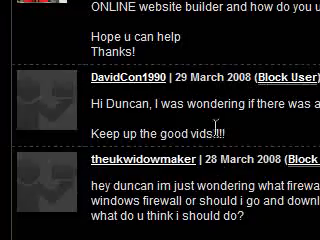